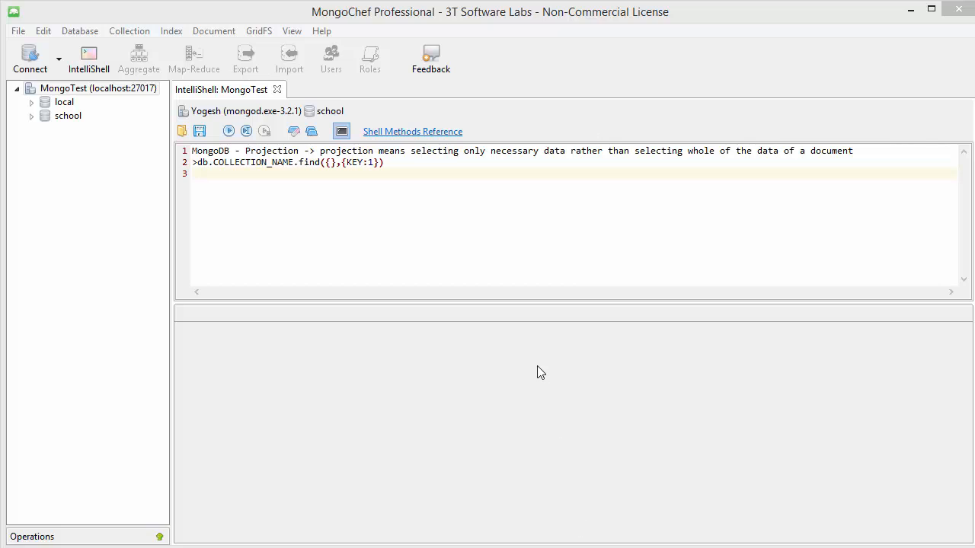
{"action": "mouse_move", "coordinate": [550, 384]}
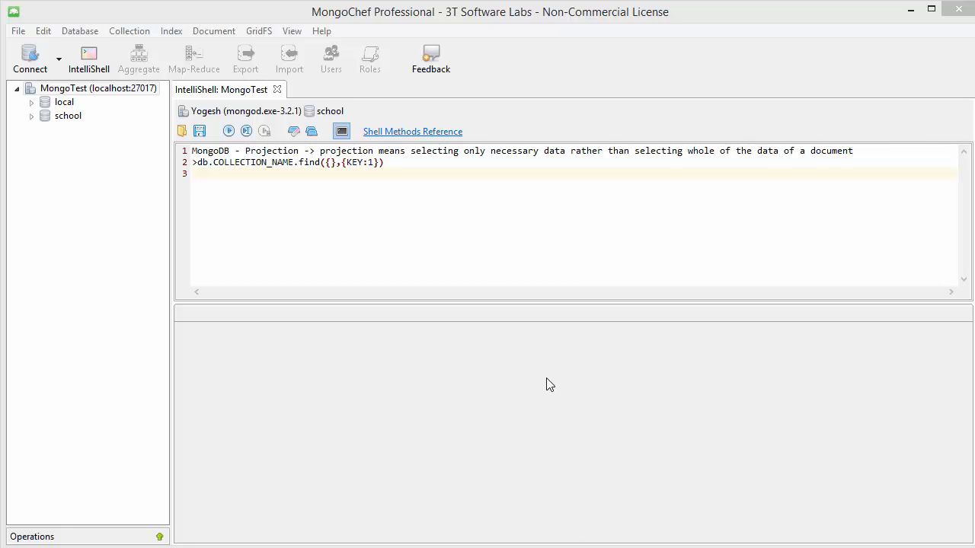
{"action": "mouse_move", "coordinate": [472, 249]}
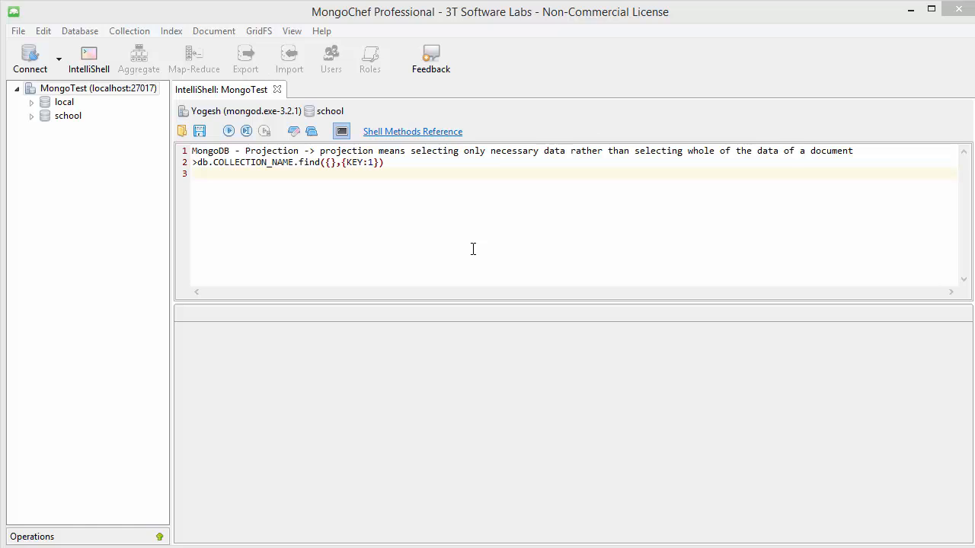
{"action": "mouse_move", "coordinate": [668, 150]}
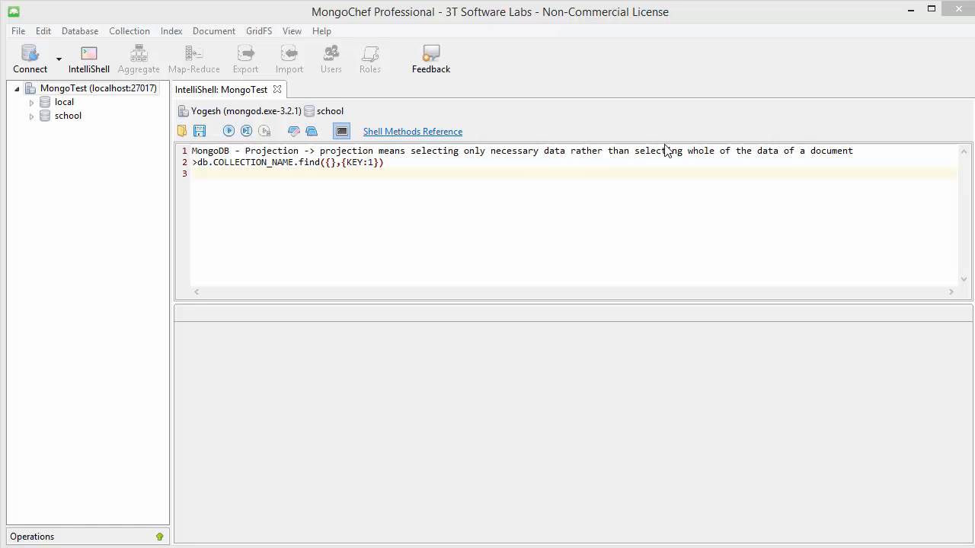
Run db.students.fine on line 3, producing a TypeError that fine is not a function
{"action": "left_click", "coordinate": [387, 162]}
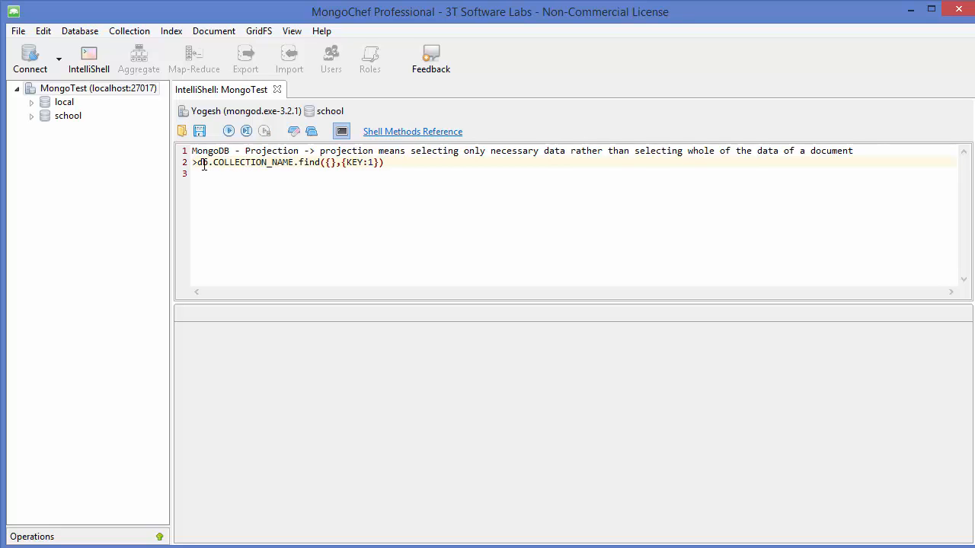
{"action": "double_click", "coordinate": [254, 163]}
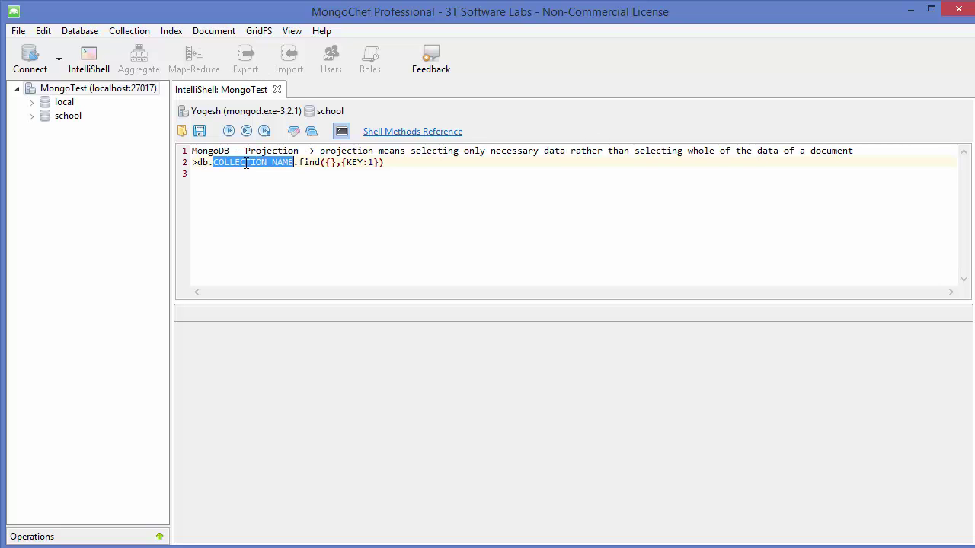
{"action": "double_click", "coordinate": [308, 163]}
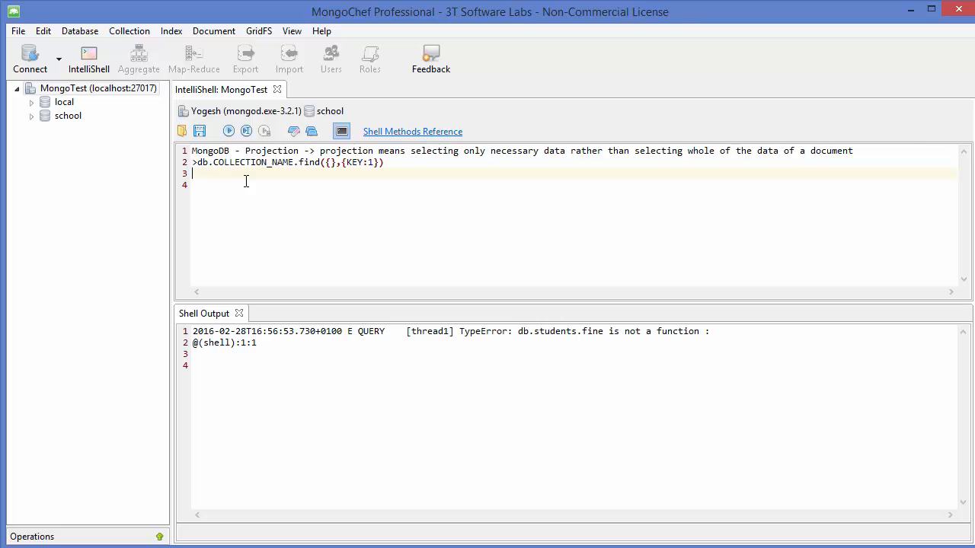
Run db.students.find() to list all six full student documents, then highlight FirstName
{"action": "type", "text": "db.students"}
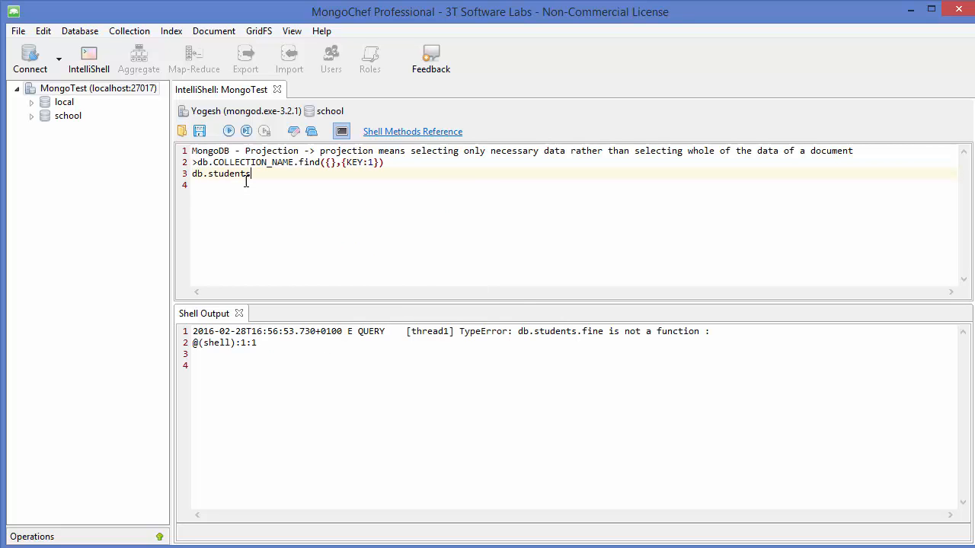
{"action": "type", "text": ".find("}
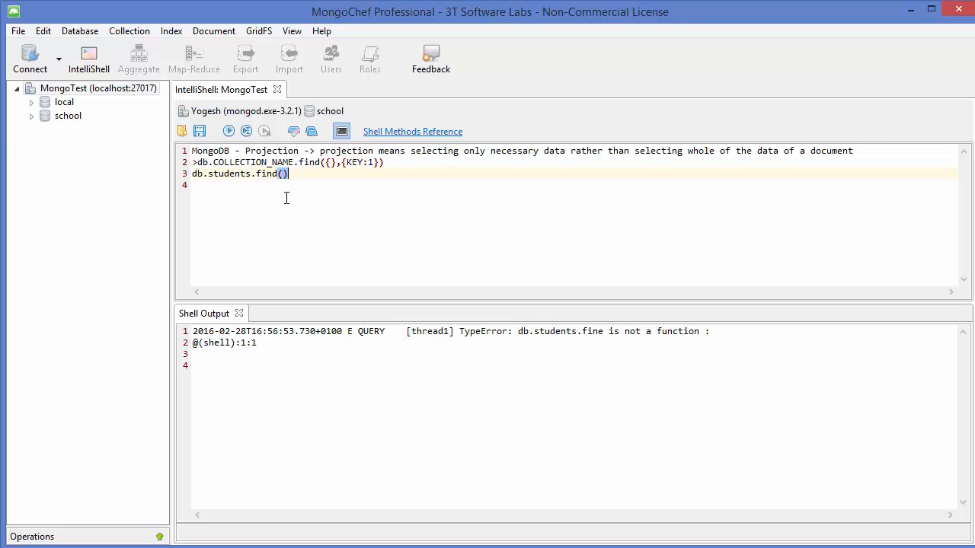
{"action": "left_click", "coordinate": [228, 131]}
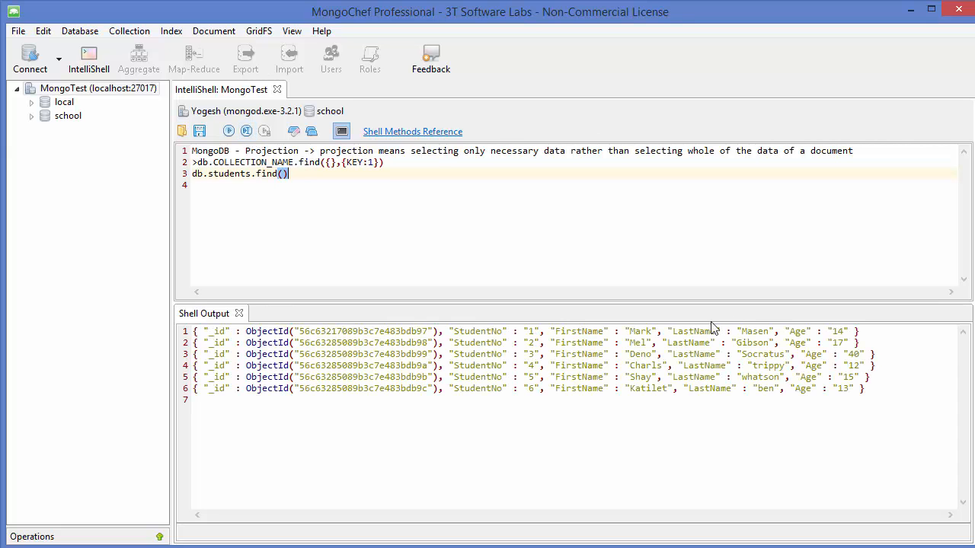
{"action": "mouse_move", "coordinate": [326, 183]}
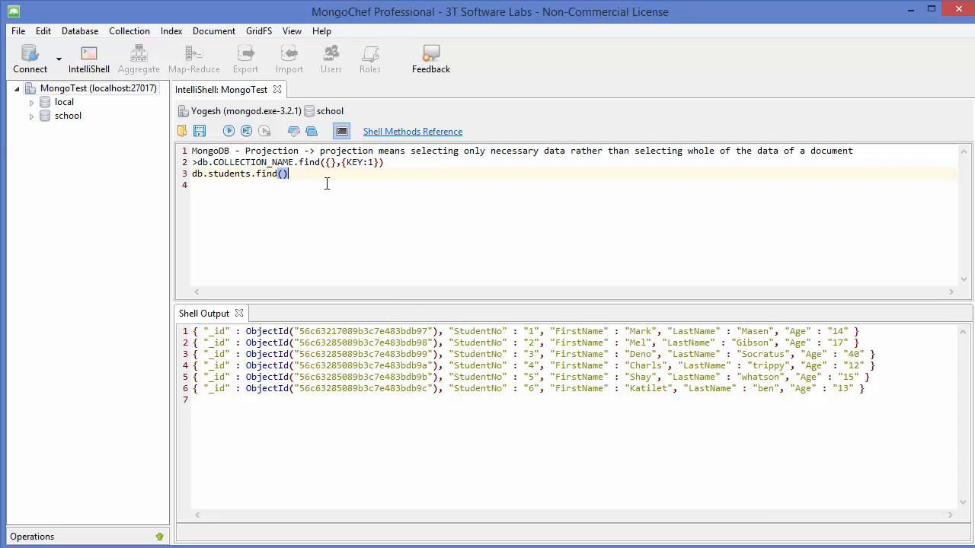
{"action": "mouse_move", "coordinate": [454, 326]}
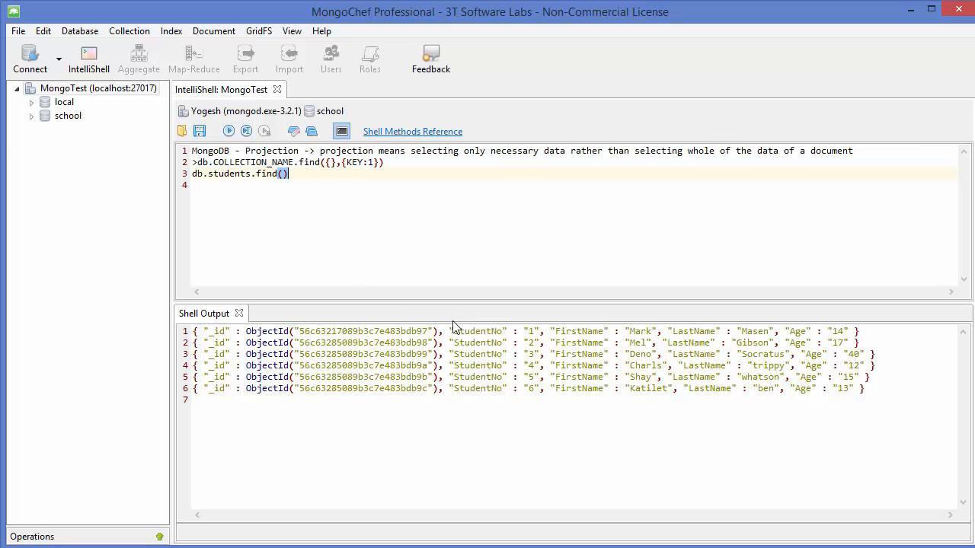
{"action": "double_click", "coordinate": [579, 331]}
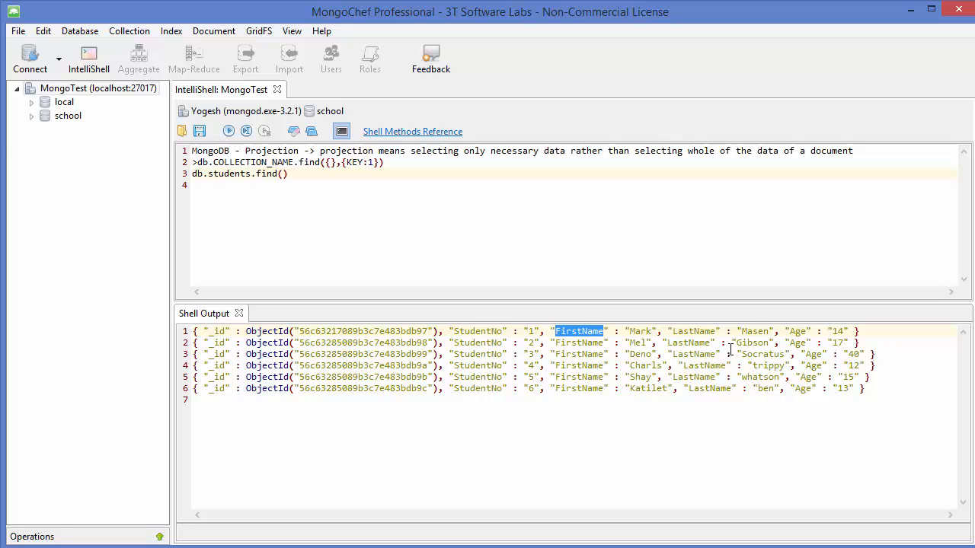
{"action": "mouse_move", "coordinate": [383, 250]}
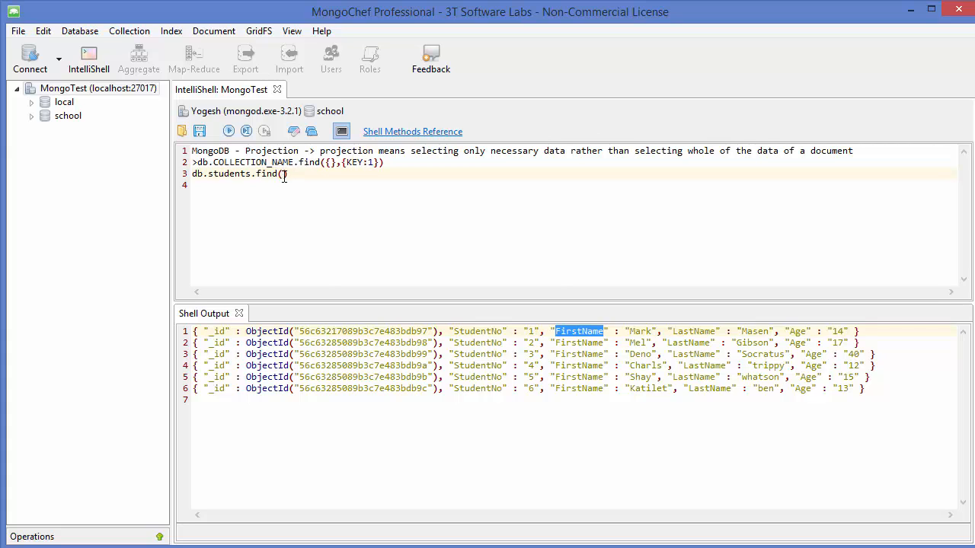
Add an empty {} filter and a projection object to the find call
{"action": "type", "text": "{}"}
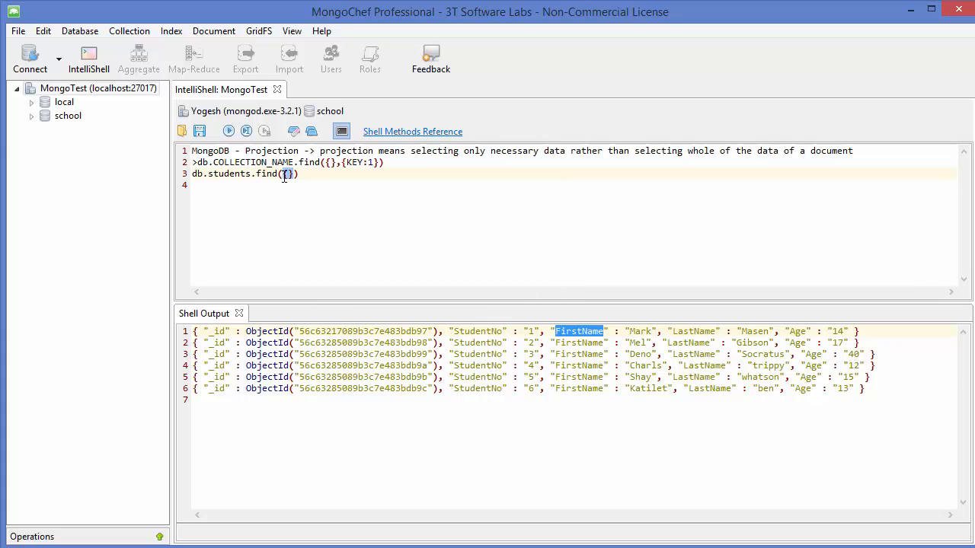
{"action": "type", "text": ","}
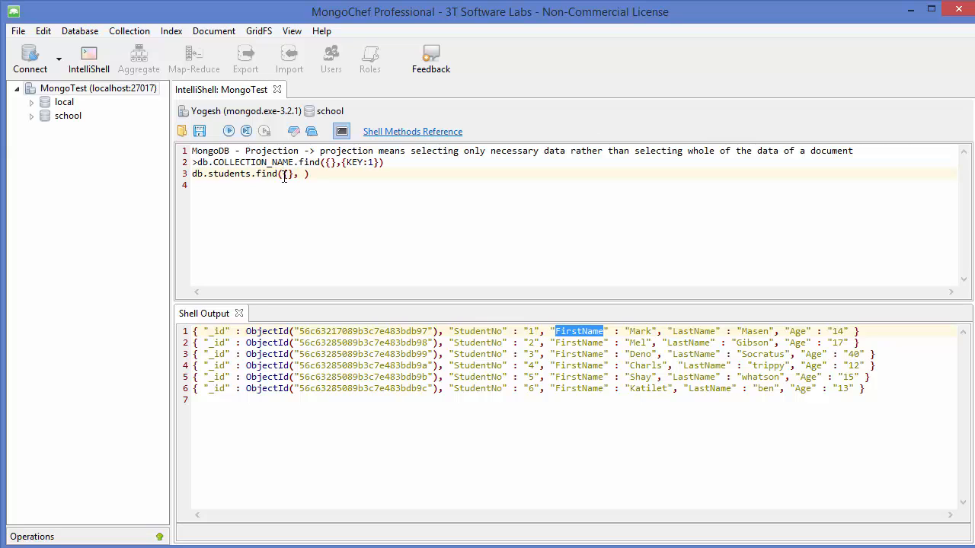
{"action": "type", "text": "{}"}
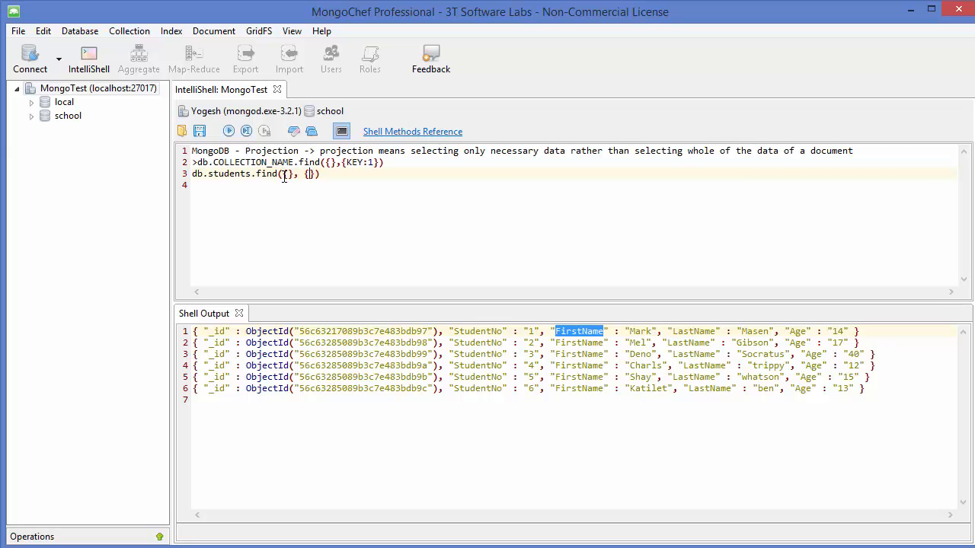
{"action": "type", "text": "\"\""}
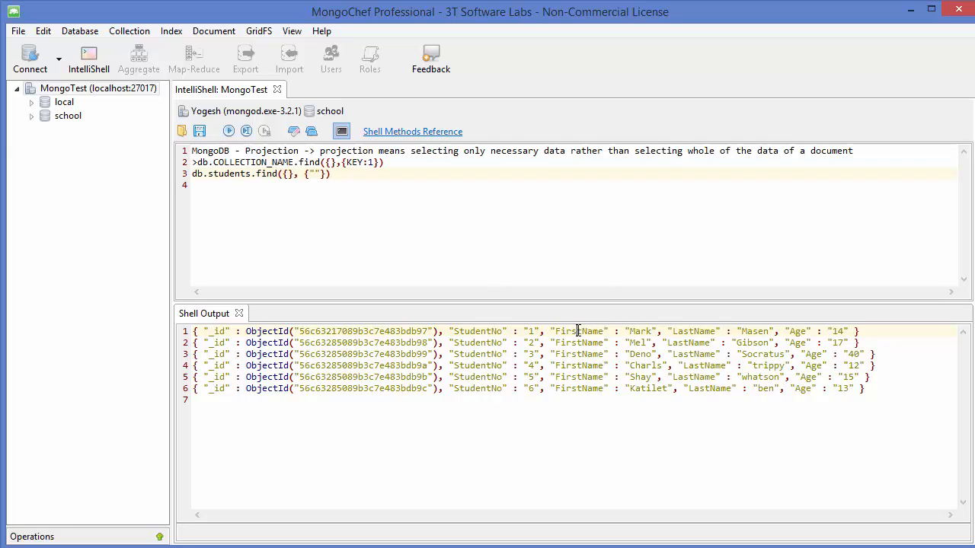
{"action": "double_click", "coordinate": [579, 331]}
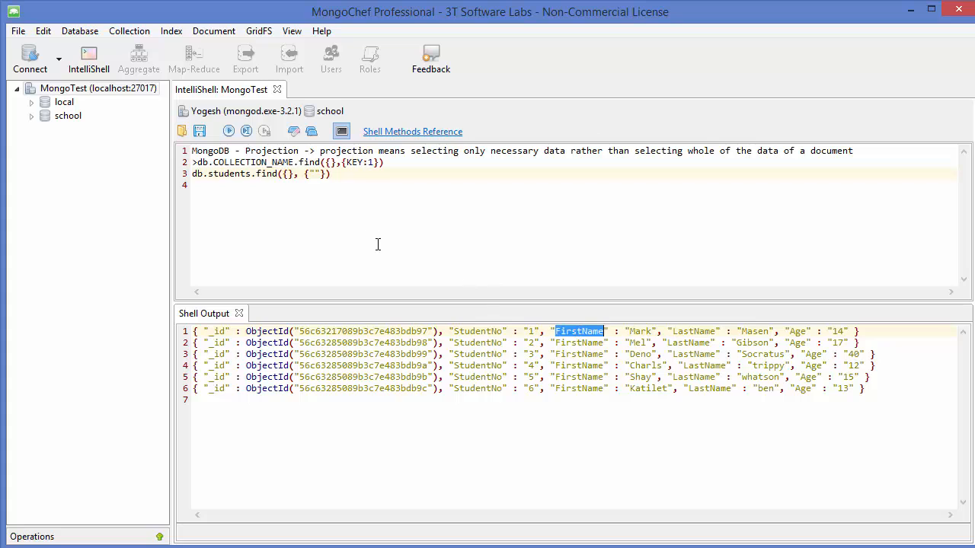
Fill the projection with "FirstName" : 1, correcting a stray 0 to 1
{"action": "type", "text": "FirstName"}
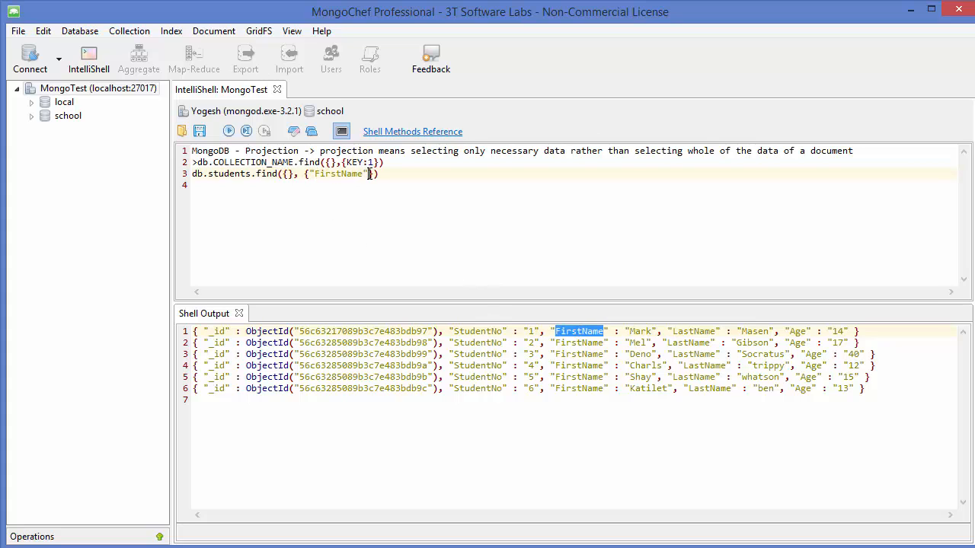
{"action": "type", "text": ":"}
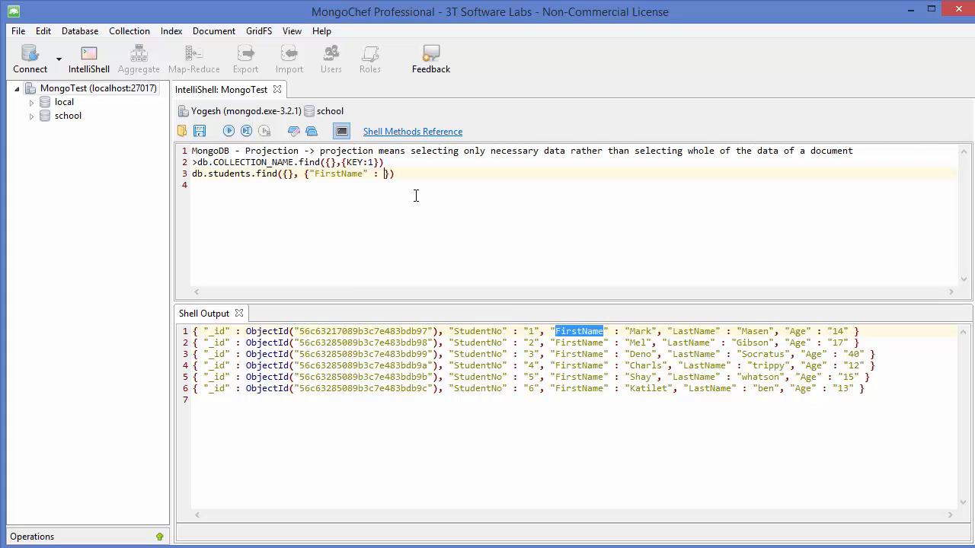
{"action": "type", "text": "1"}
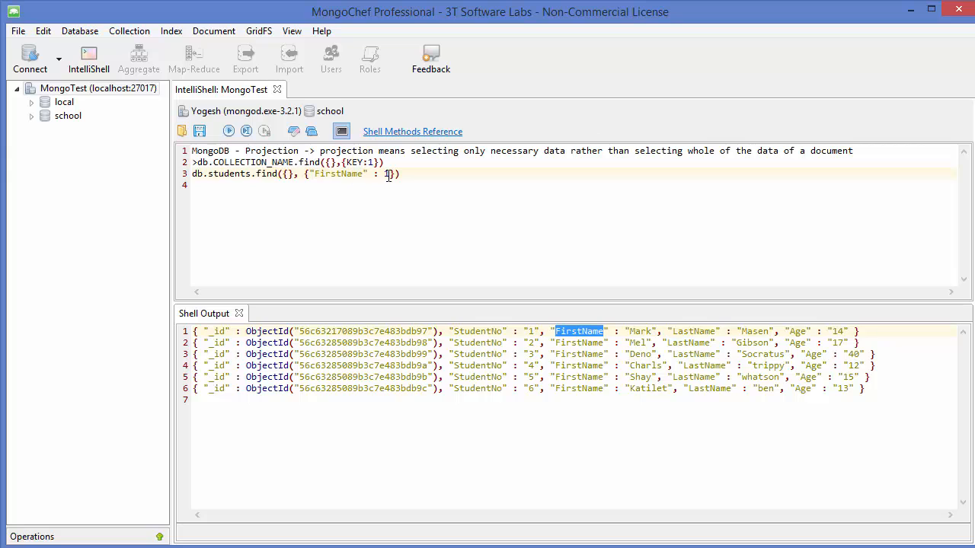
{"action": "type", "text": "0"}
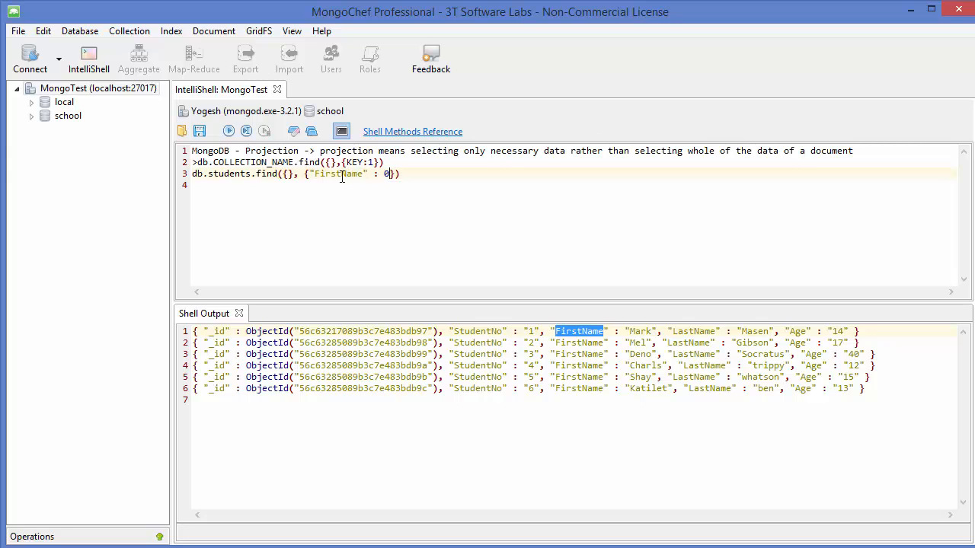
{"action": "double_click", "coordinate": [338, 173]}
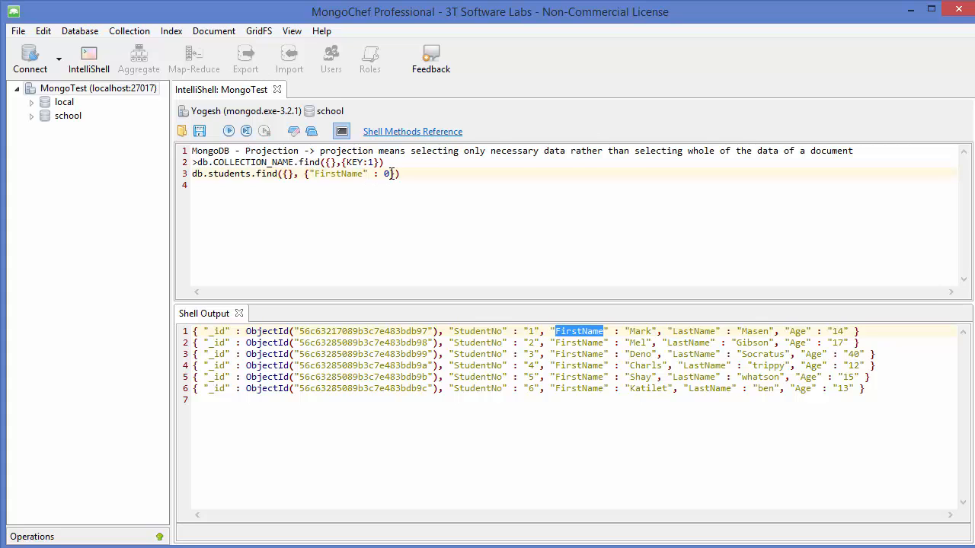
{"action": "type", "text": "1"}
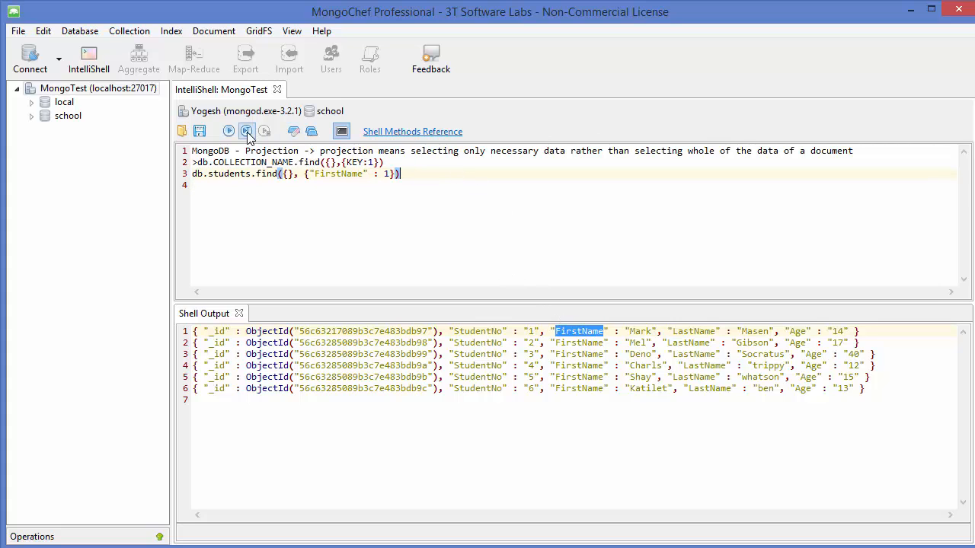
Execute the FirstName projection query, returning only _id and FirstName, e.g. Mark, Mel
{"action": "left_click", "coordinate": [247, 131]}
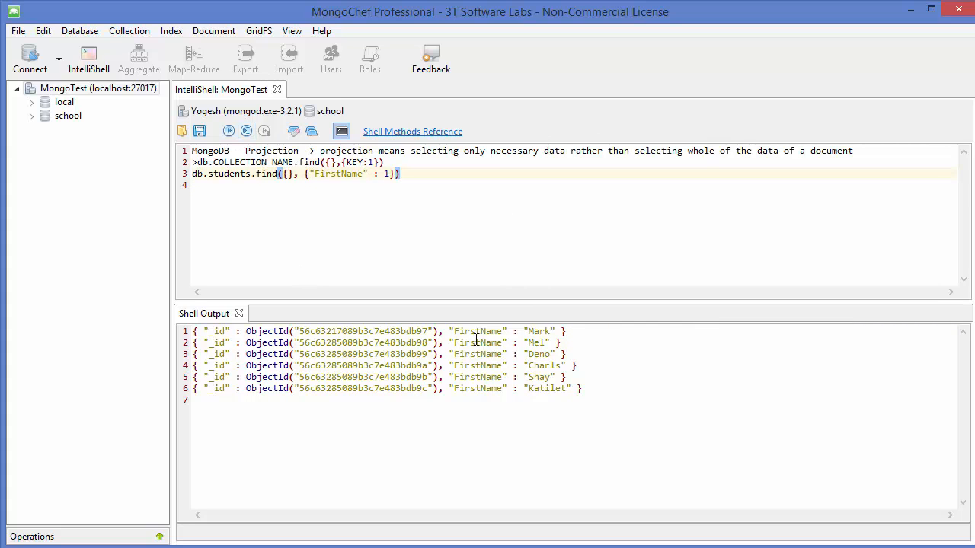
{"action": "mouse_move", "coordinate": [447, 332]}
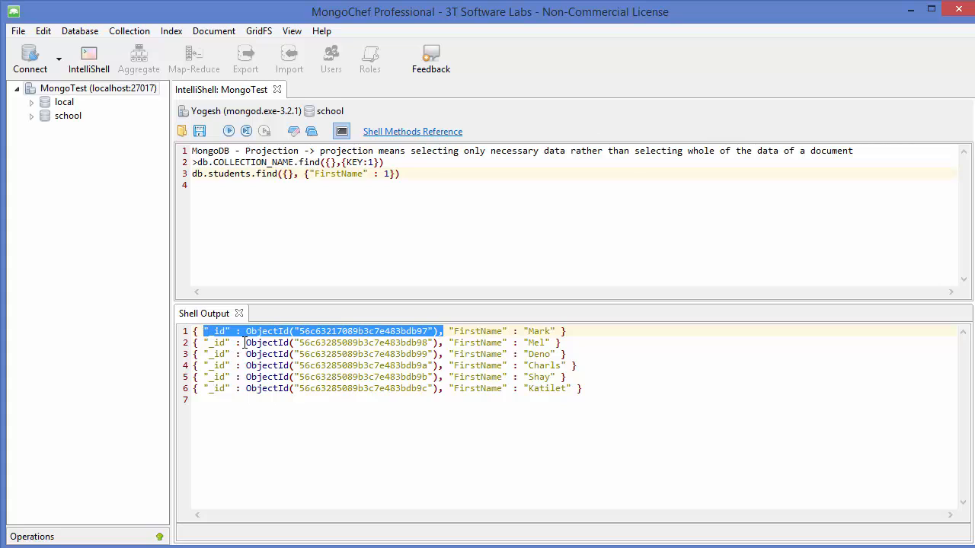
{"action": "mouse_move", "coordinate": [384, 353]}
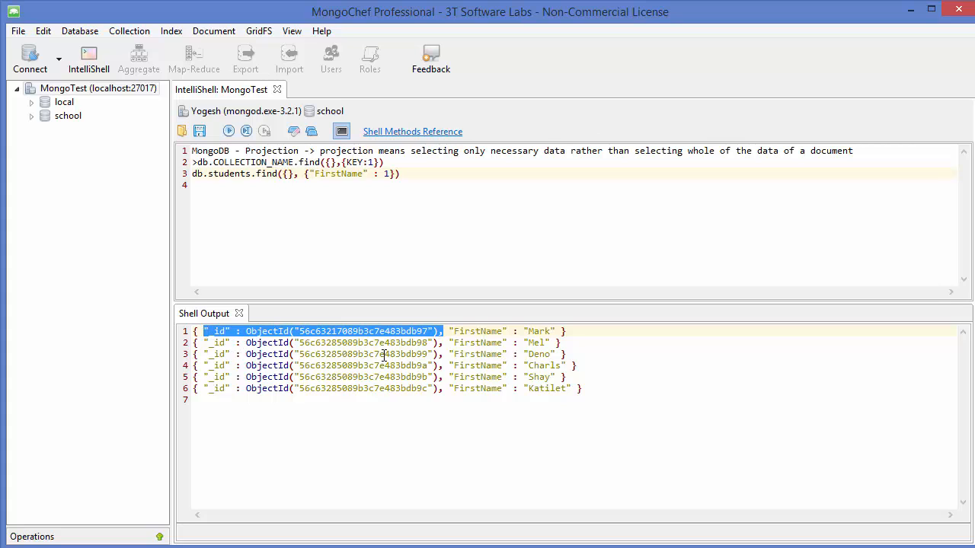
{"action": "mouse_move", "coordinate": [408, 197]}
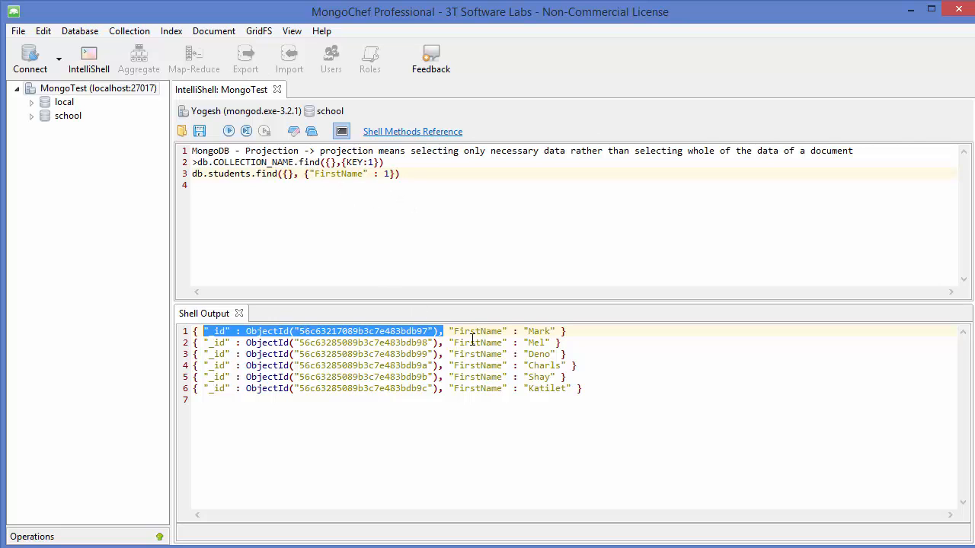
{"action": "left_click", "coordinate": [460, 331]}
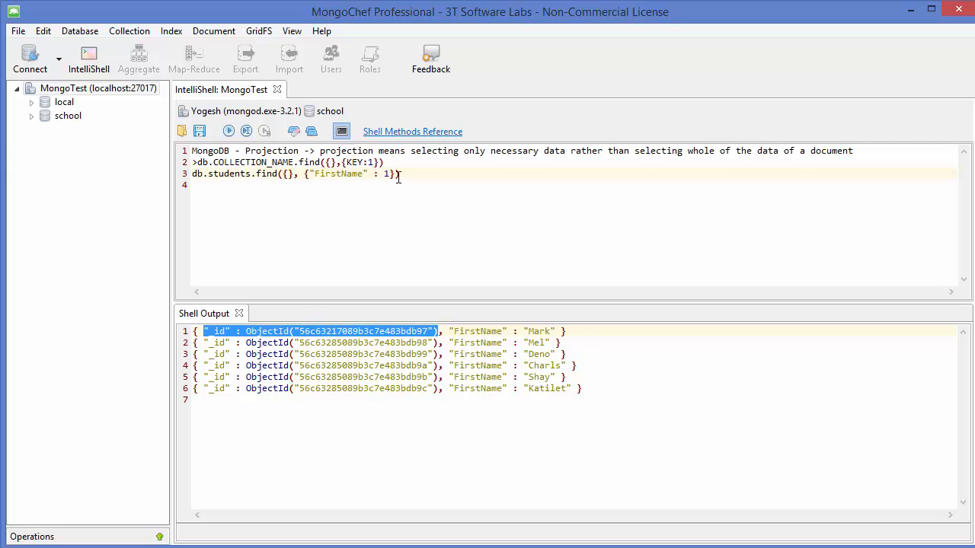
Add "_id" : 0 after "FirstName" : 1 in the projection
{"action": "left_click_drag", "start_coordinate": [301, 174], "coordinate": [399, 174]}
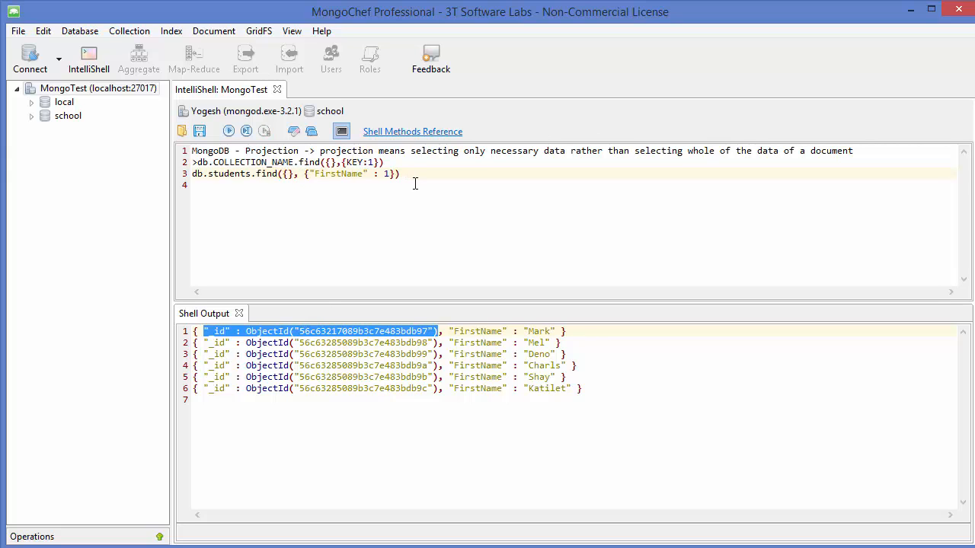
{"action": "type", "text": "1,"}
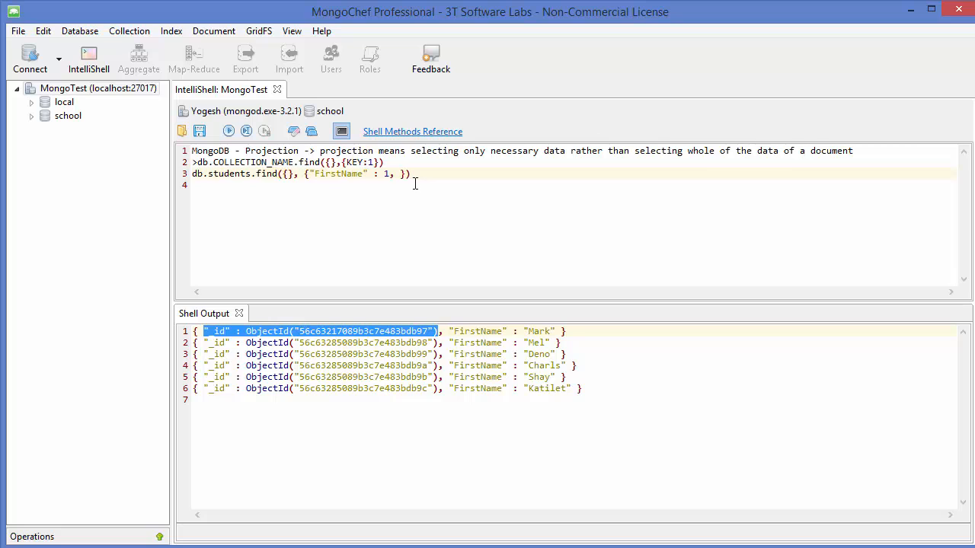
{"action": "type", "text": "\"\""}
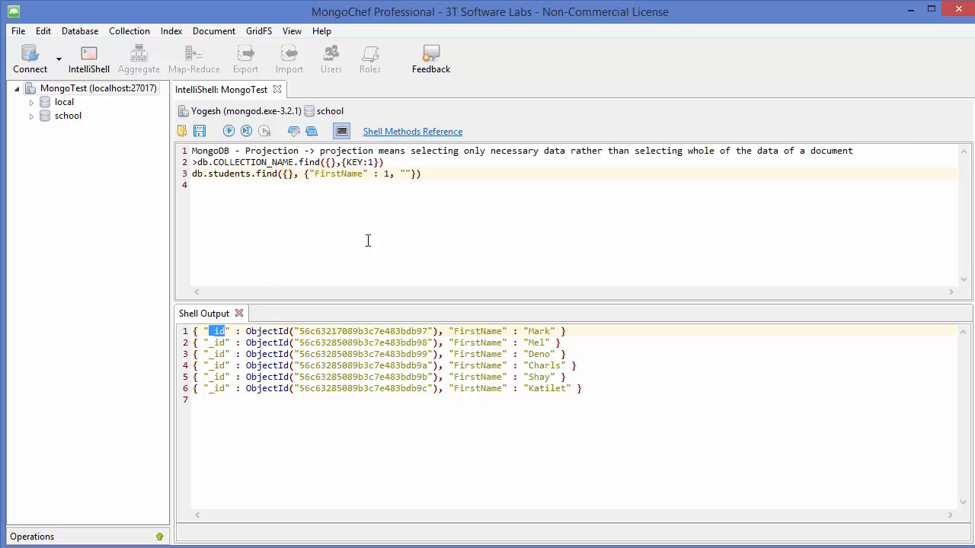
{"action": "type", "text": "\"_id\""}
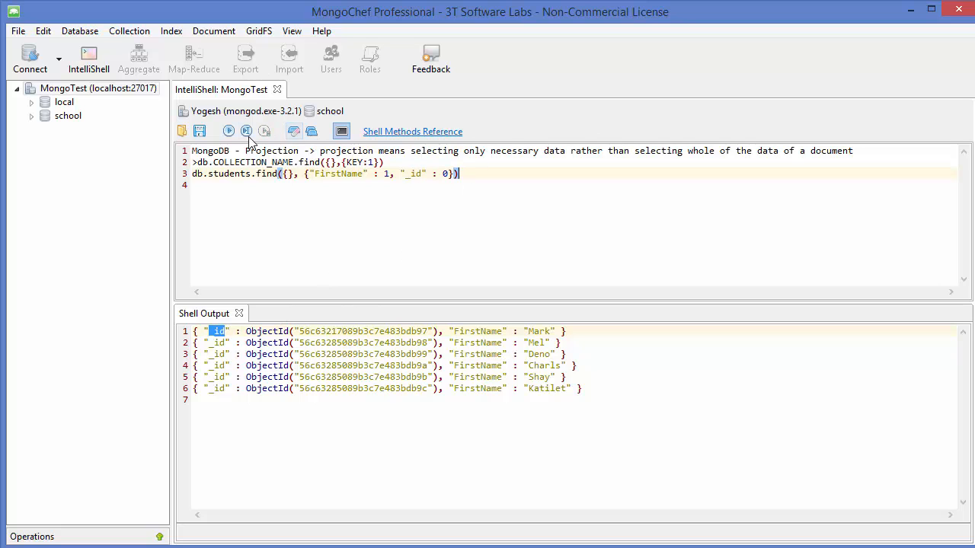
Execute the revised query, returning six documents with only FirstName and no _id
{"action": "left_click", "coordinate": [229, 130]}
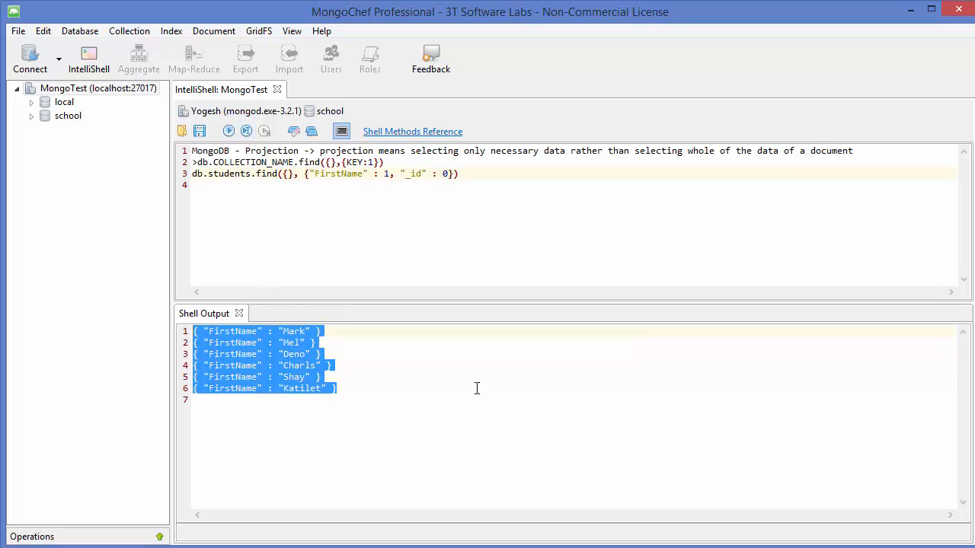
{"action": "mouse_move", "coordinate": [528, 293]}
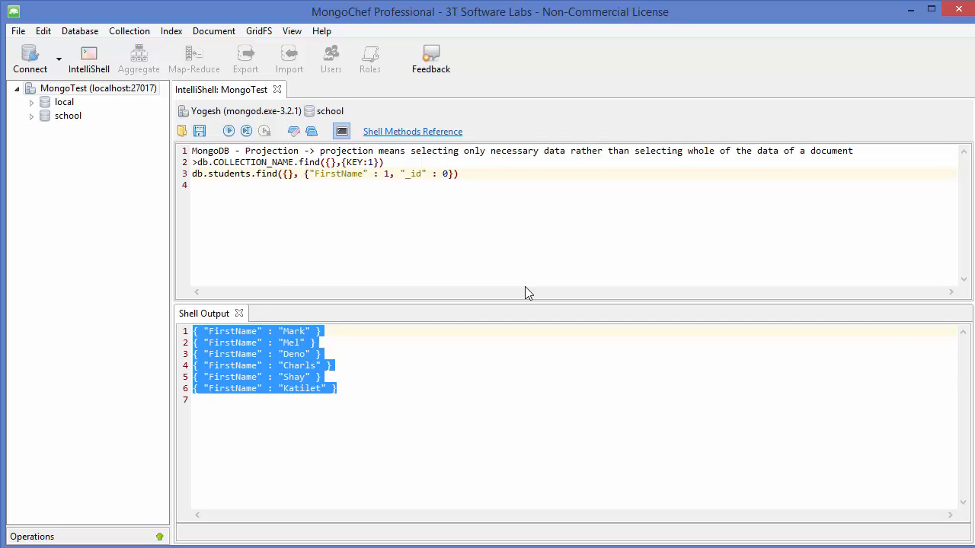
{"action": "mouse_move", "coordinate": [392, 199]}
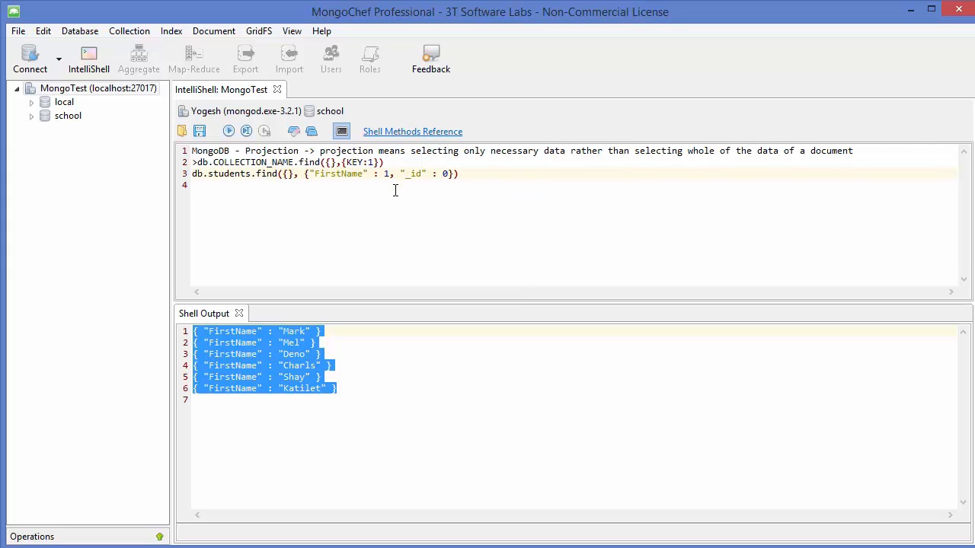
{"action": "mouse_move", "coordinate": [439, 378]}
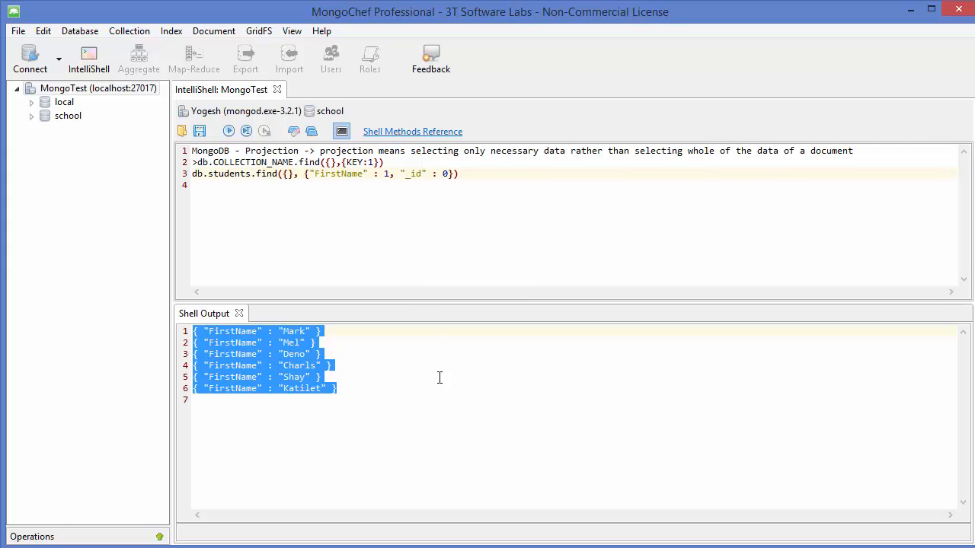